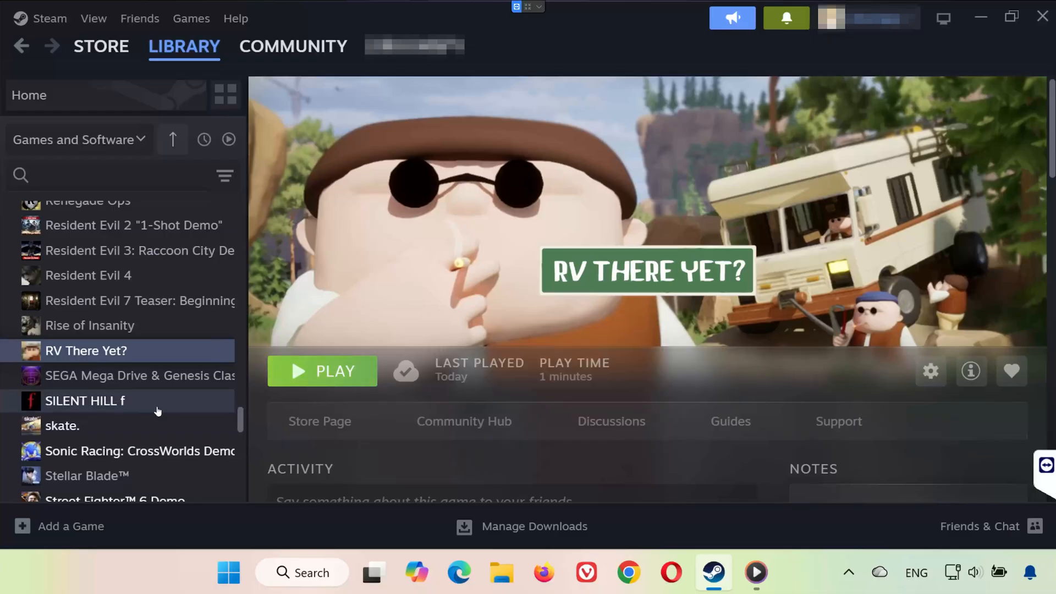
{"action": "mouse_move", "coordinate": [195, 387]}
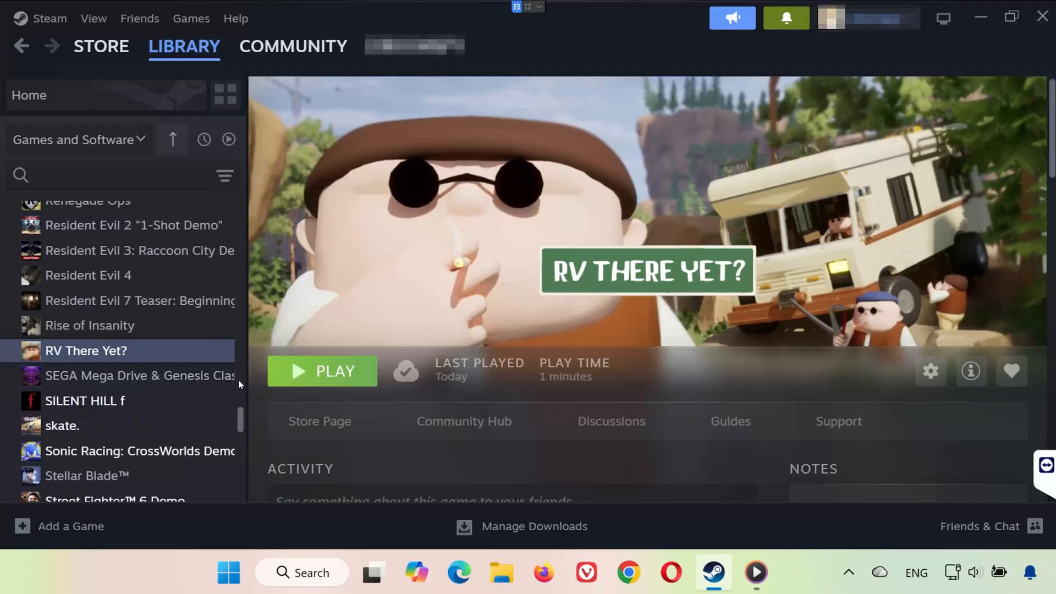
- Try launching RV There Yet? with the DirectX 11 option, then back out of the launch choice
{"action": "left_click", "coordinate": [322, 371]}
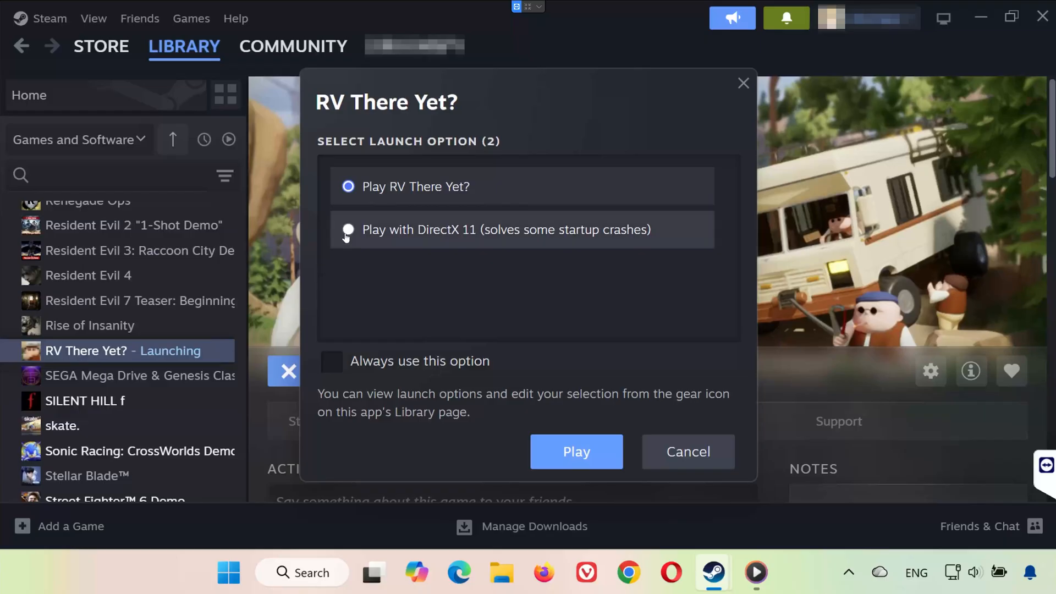
{"action": "left_click", "coordinate": [349, 230]}
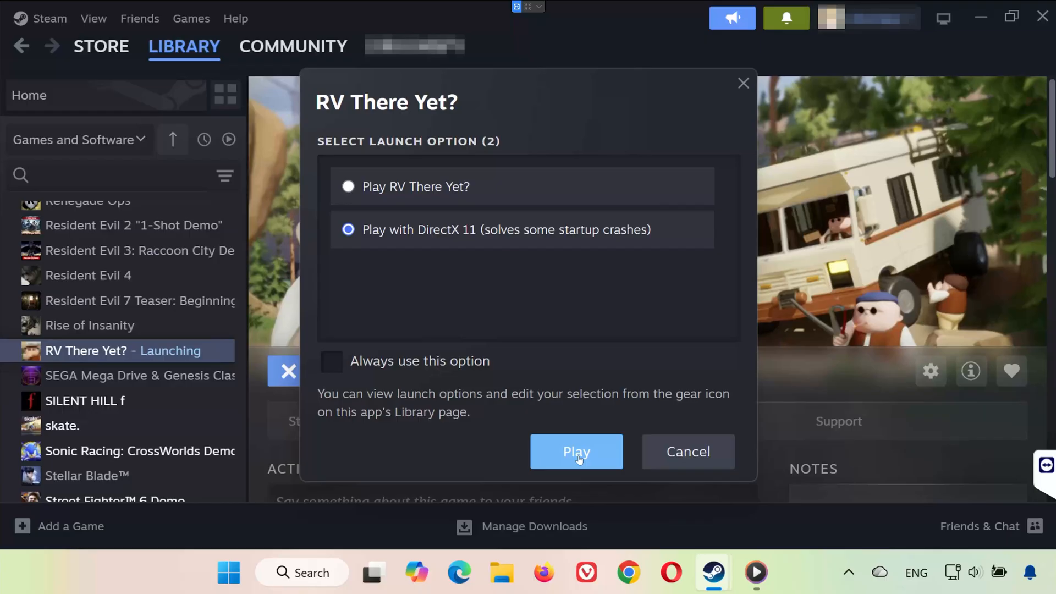
{"action": "mouse_move", "coordinate": [597, 463]}
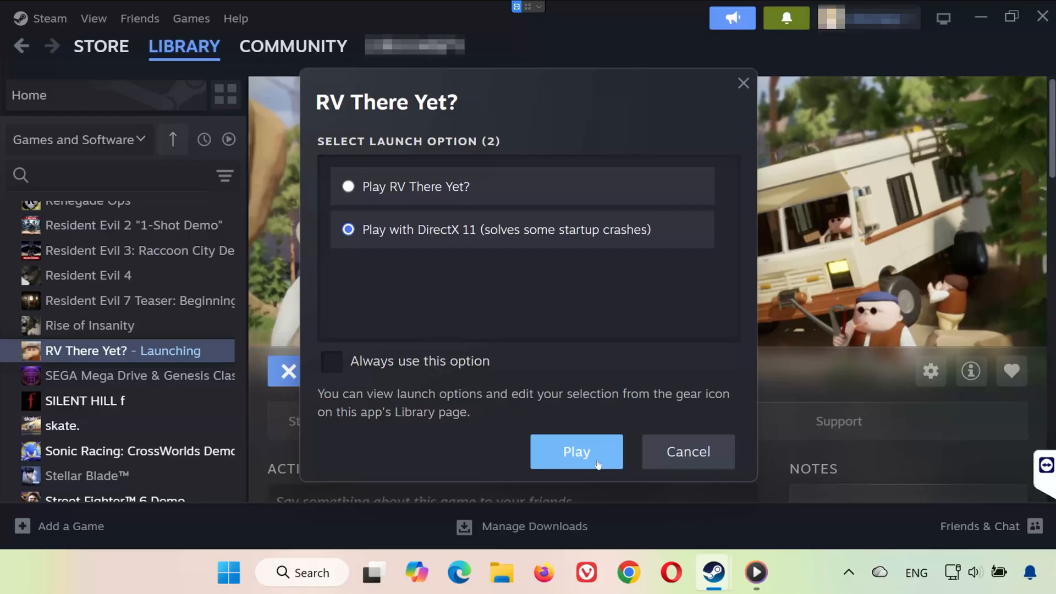
{"action": "mouse_move", "coordinate": [687, 451]}
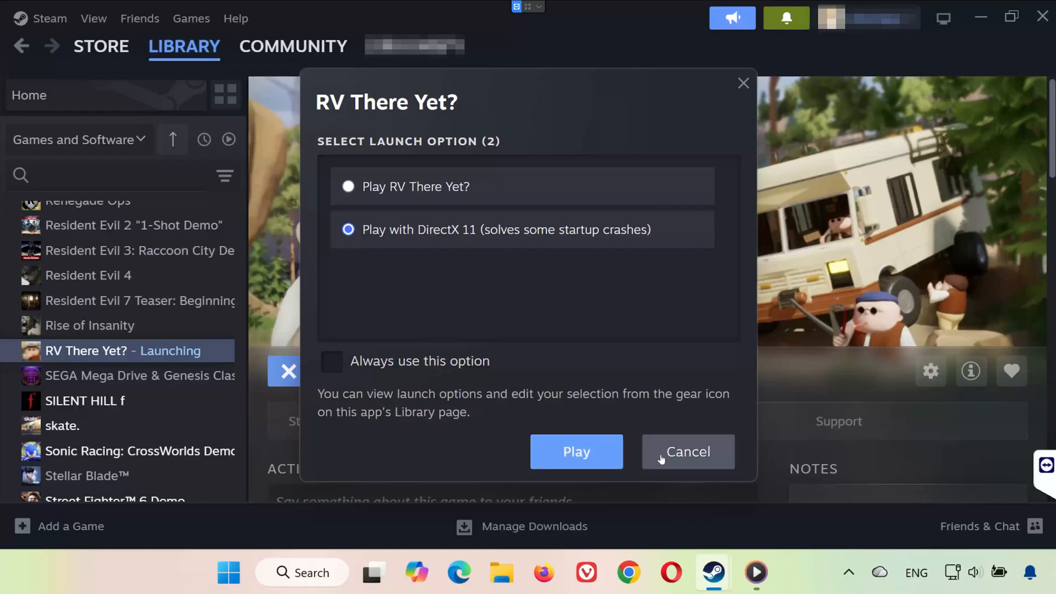
{"action": "left_click", "coordinate": [686, 451]}
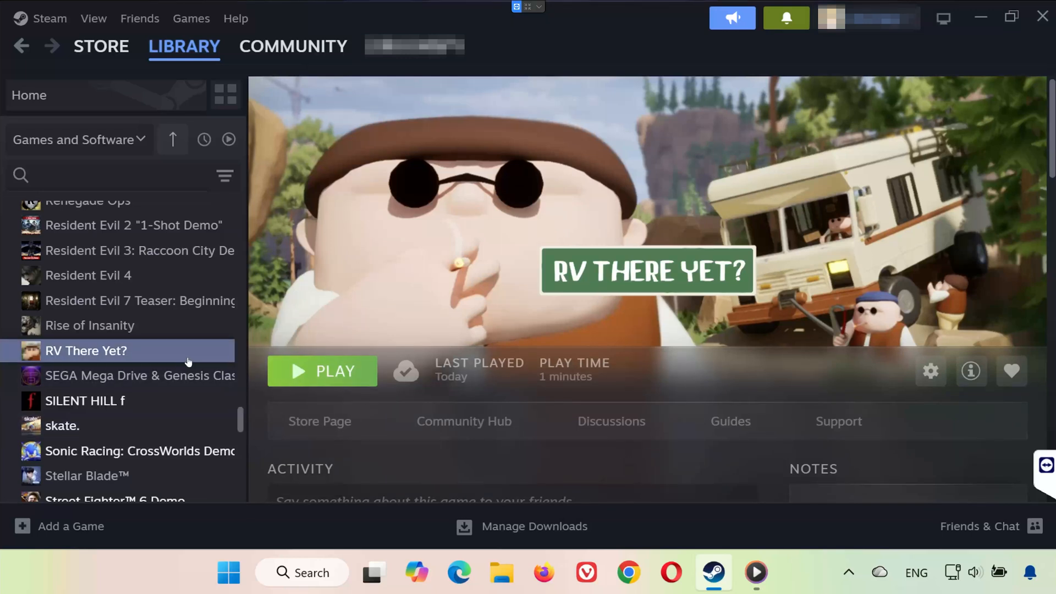
{"action": "mouse_move", "coordinate": [86, 351]}
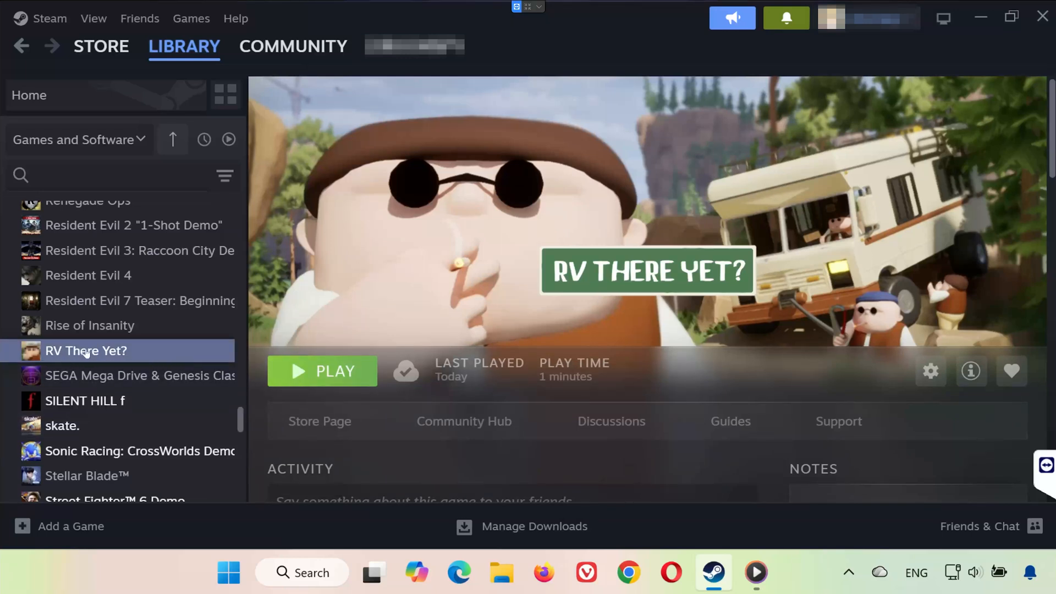
- Verify integrity of RV There Yet?'s game files from Properties > Installed Files
{"action": "right_click", "coordinate": [86, 350]}
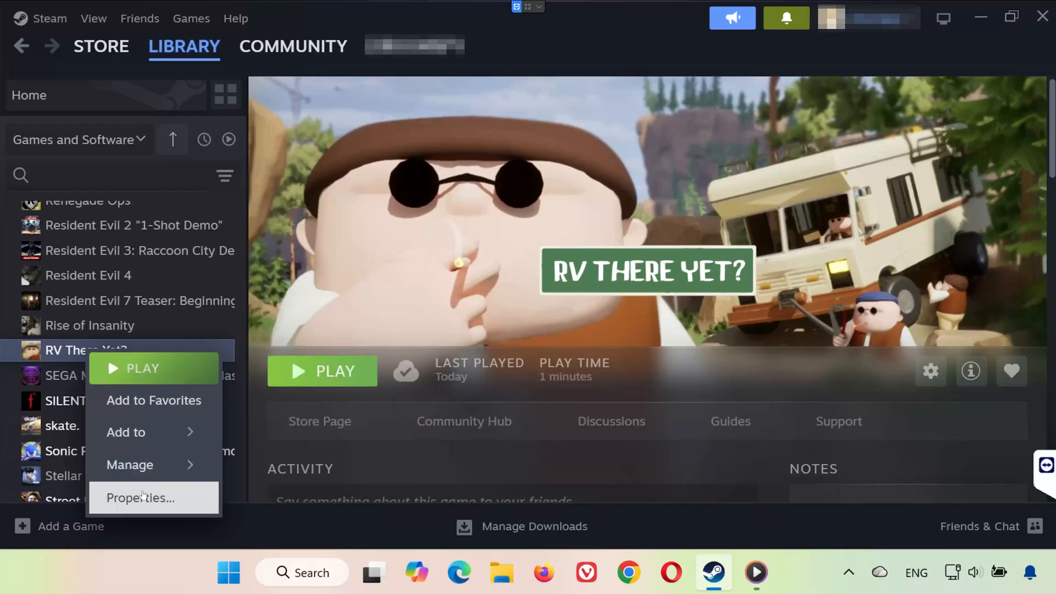
{"action": "left_click", "coordinate": [140, 497]}
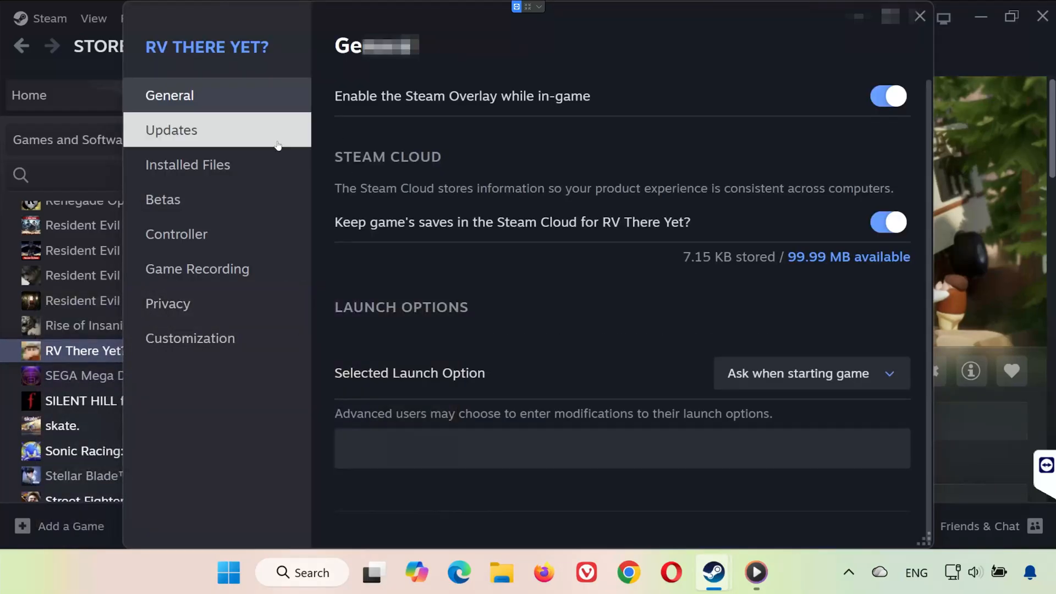
{"action": "left_click", "coordinate": [187, 164]}
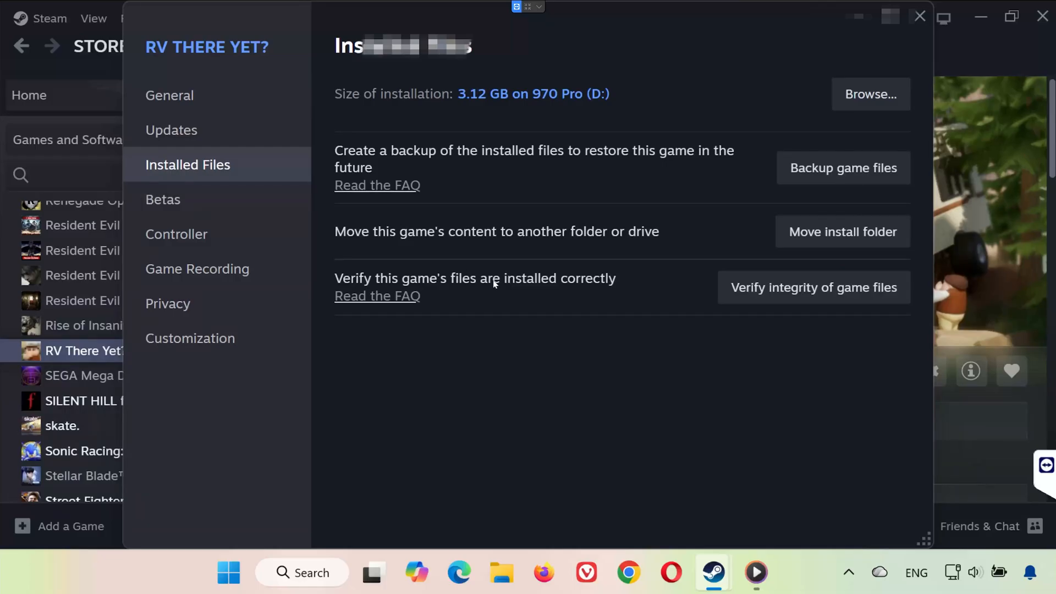
{"action": "left_click", "coordinate": [812, 287]}
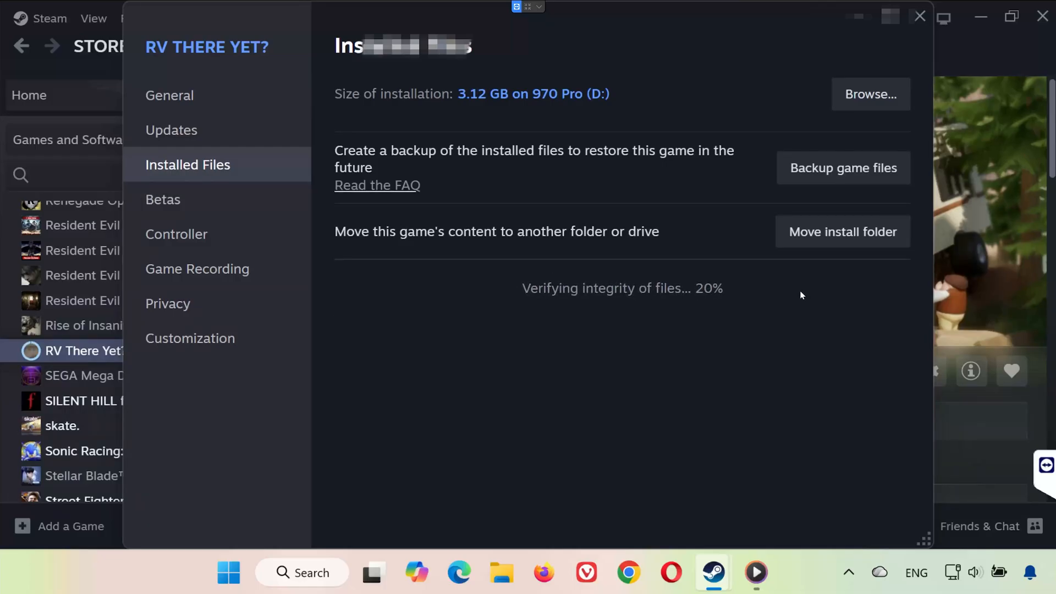
{"action": "mouse_move", "coordinate": [778, 292]}
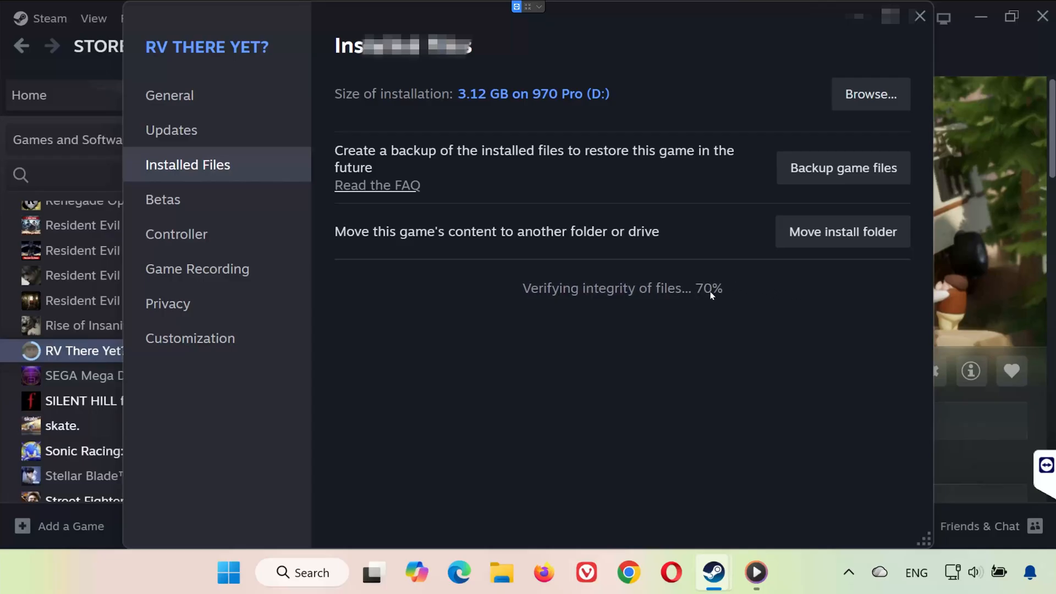
{"action": "left_click", "coordinate": [918, 15]}
{"action": "type", "text": "dev"}
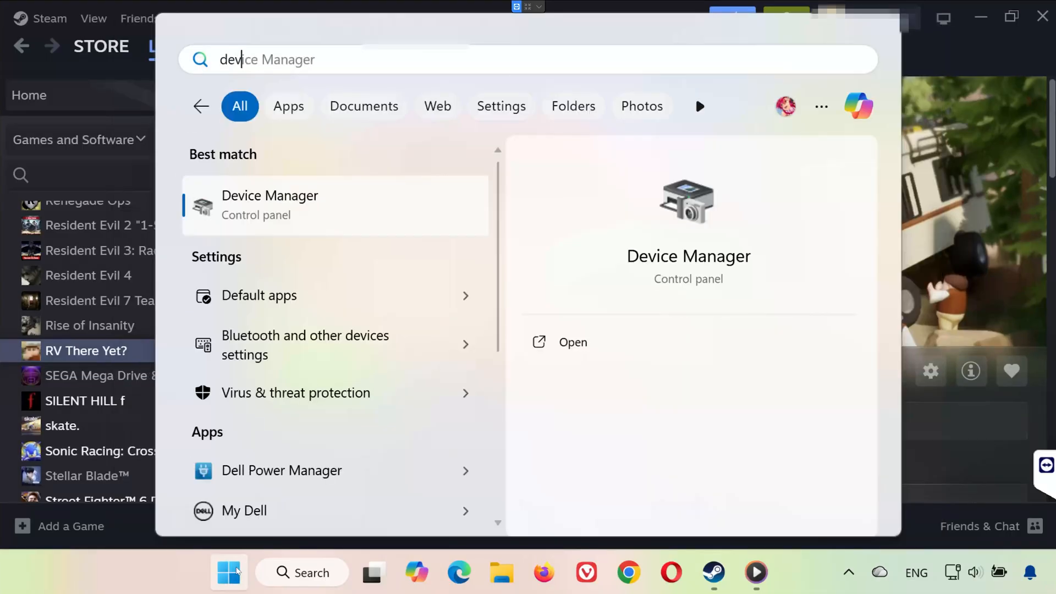
- In Device Manager, search automatically for updated NVIDIA GeForce RTX 2060 drivers
{"action": "left_click", "coordinate": [572, 342]}
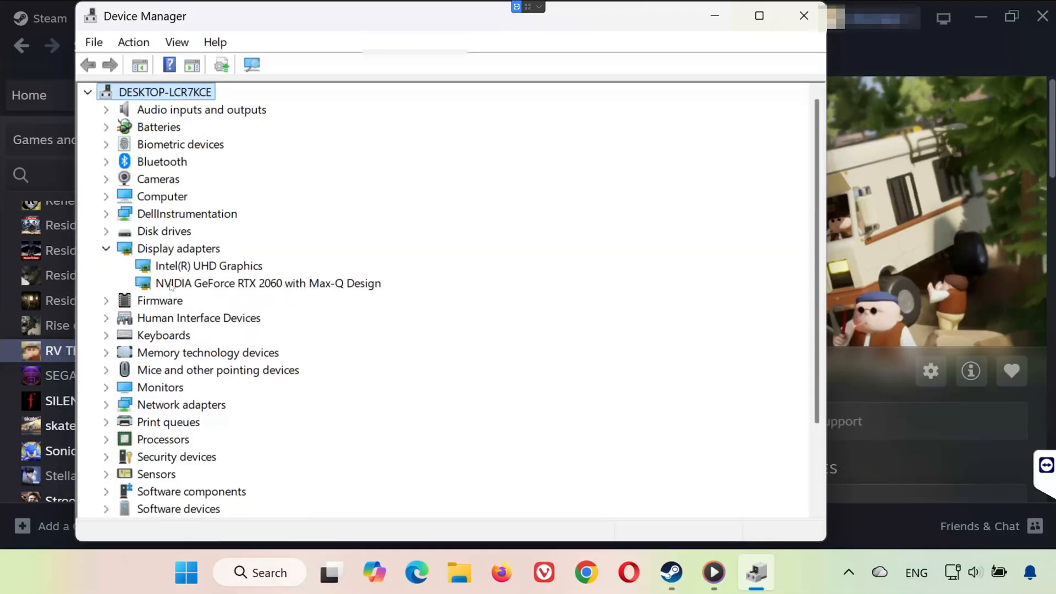
{"action": "right_click", "coordinate": [267, 283]}
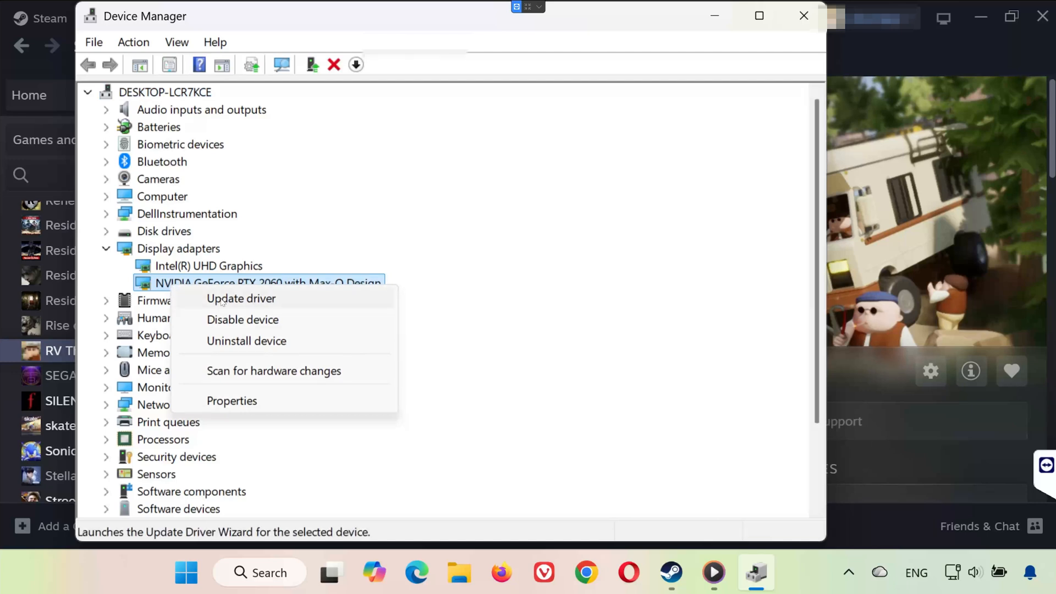
{"action": "left_click", "coordinate": [241, 298]}
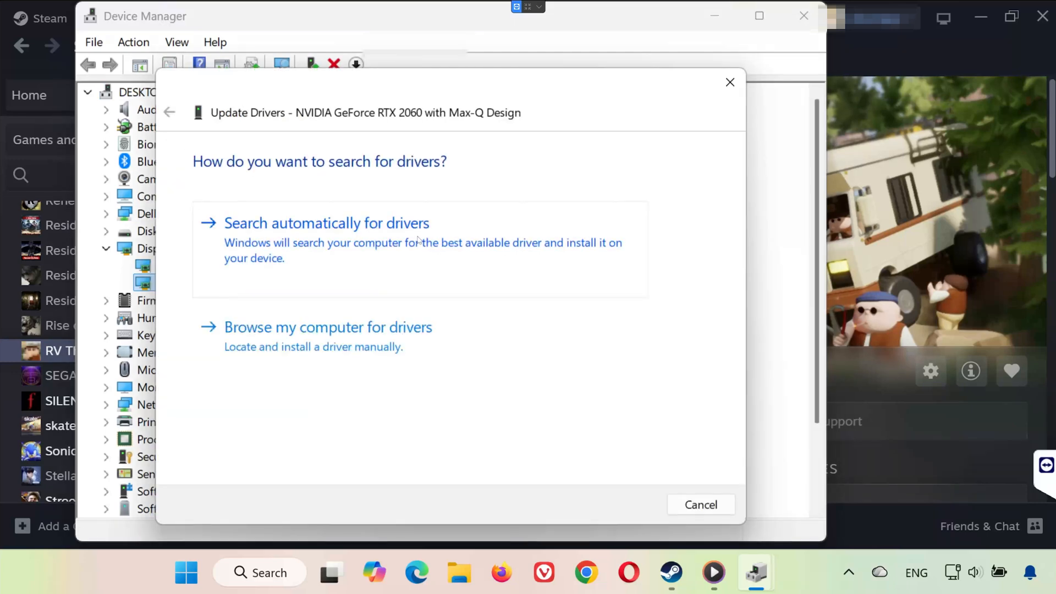
{"action": "left_click", "coordinate": [326, 223]}
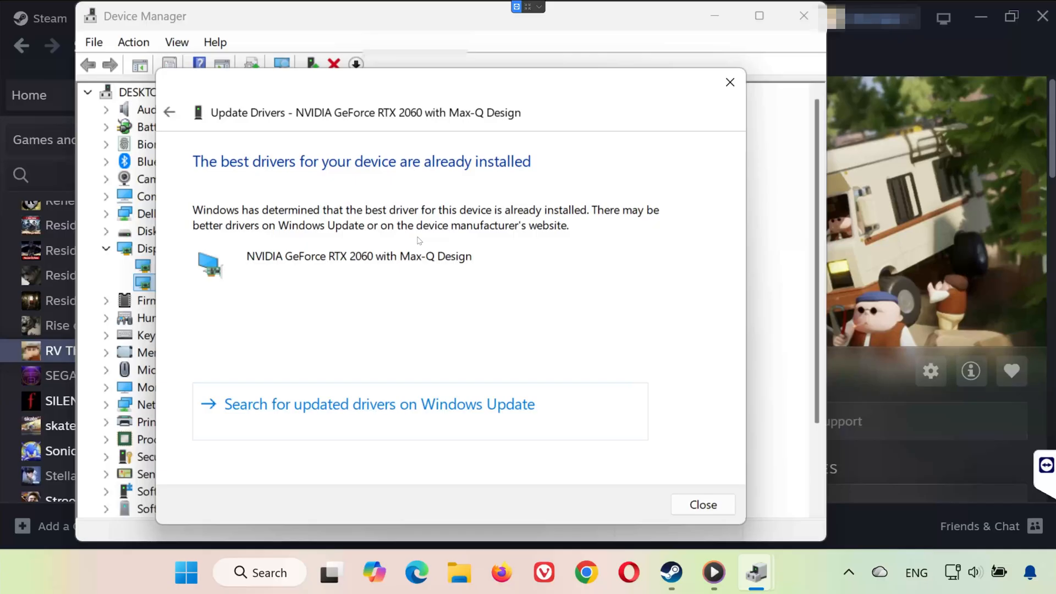
{"action": "mouse_move", "coordinate": [414, 242]}
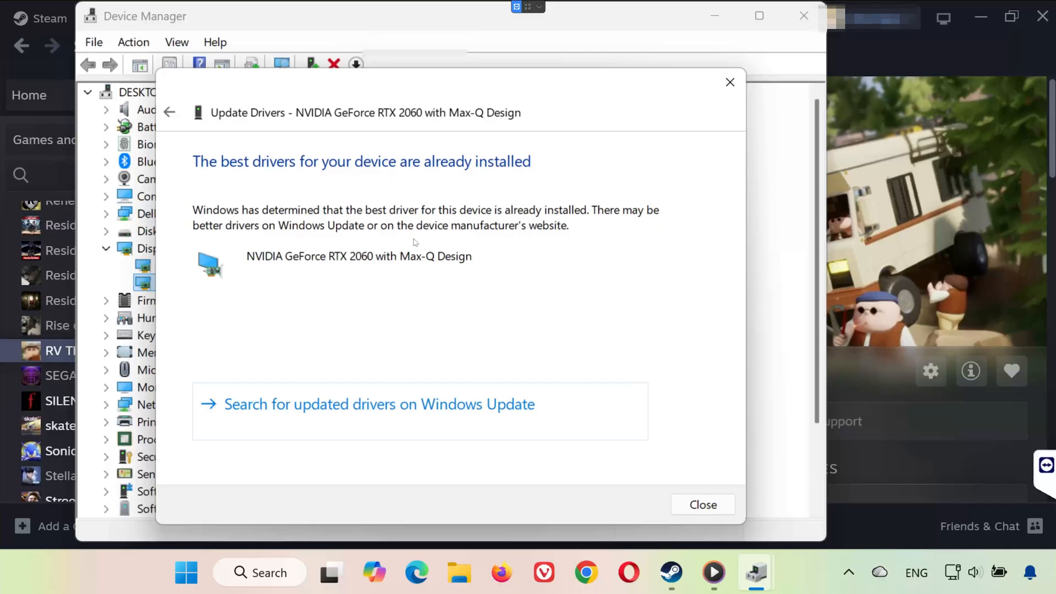
{"action": "mouse_move", "coordinate": [412, 242]}
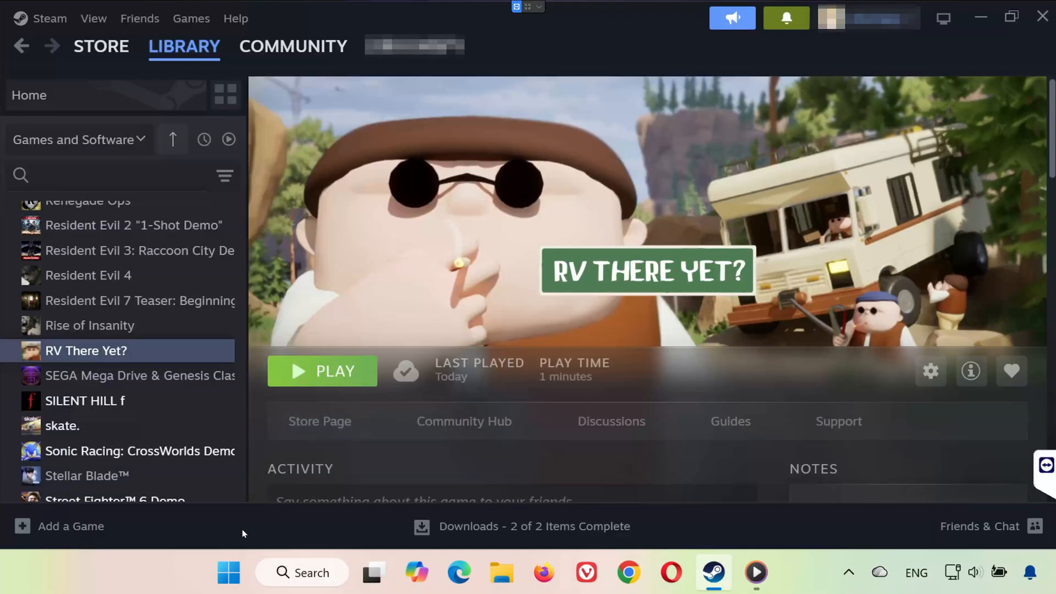
{"action": "mouse_move", "coordinate": [229, 572]}
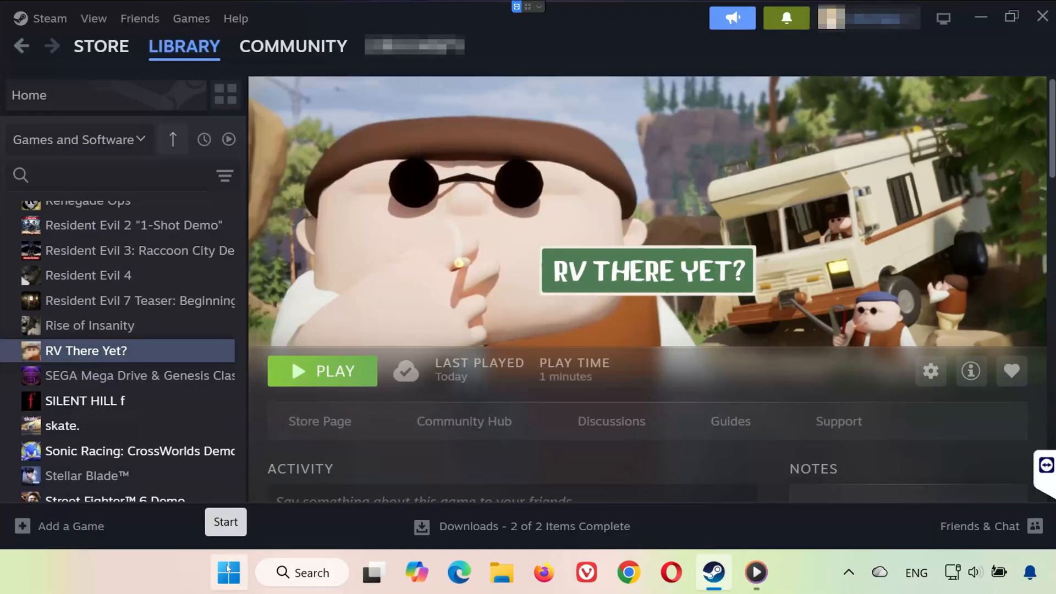
{"action": "mouse_move", "coordinate": [547, 475]}
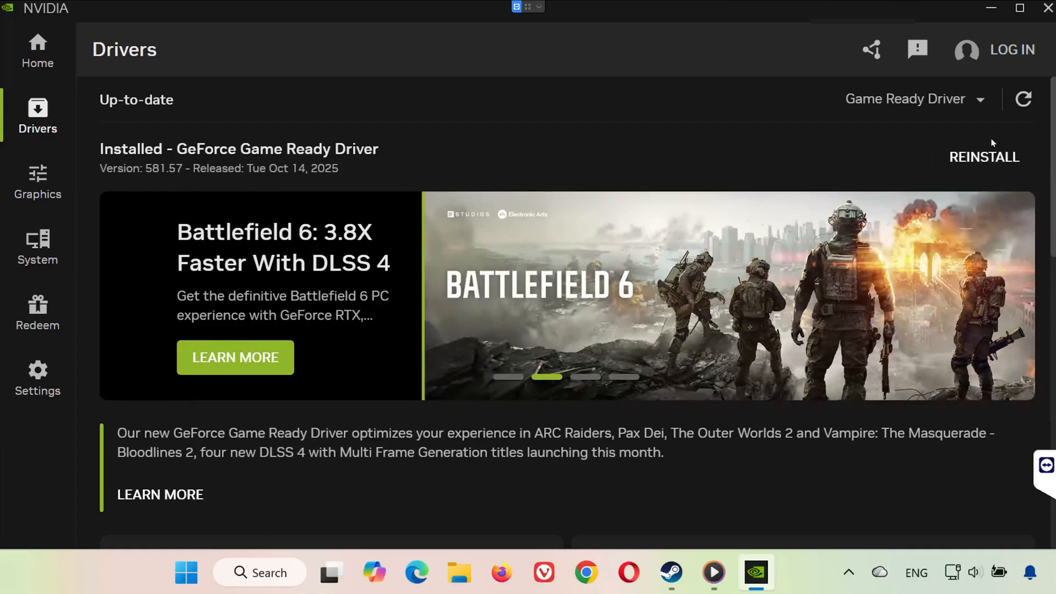
{"action": "mouse_move", "coordinate": [985, 138]}
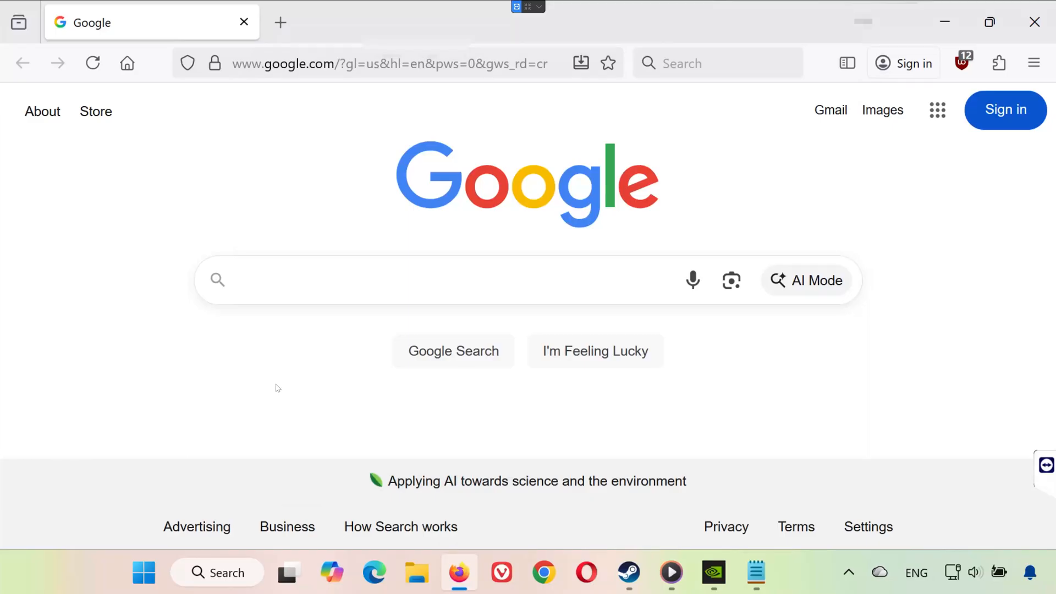
{"action": "mouse_move", "coordinate": [282, 386]}
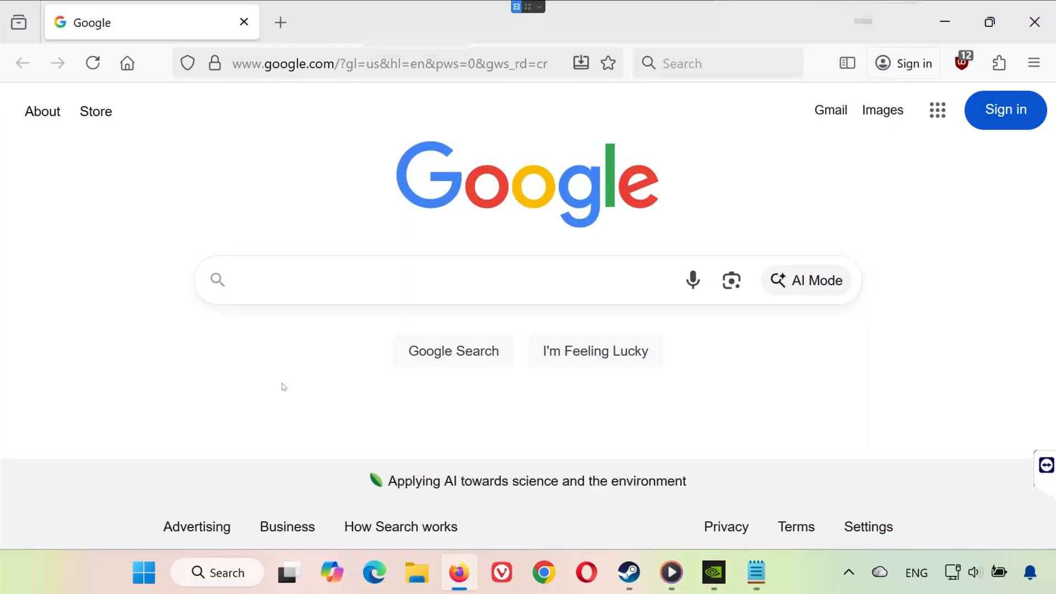
- Download vc_redist.x86.exe and vc_redist.x64.exe from Microsoft Learn, then close Firefox
{"action": "right_click", "coordinate": [364, 64]}
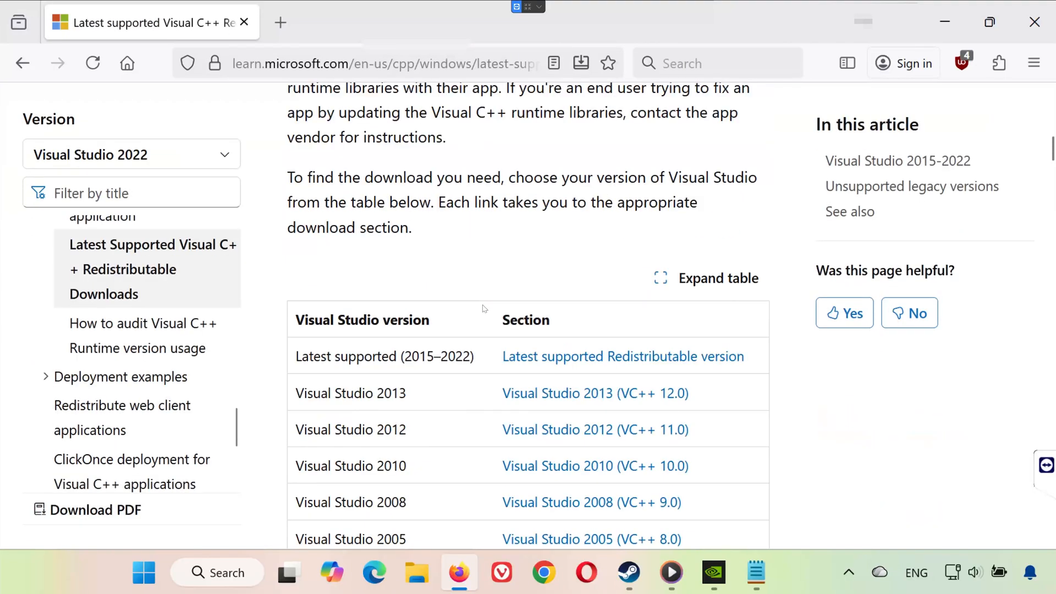
{"action": "scroll", "scroll_direction": "down", "scroll_amount": 3}
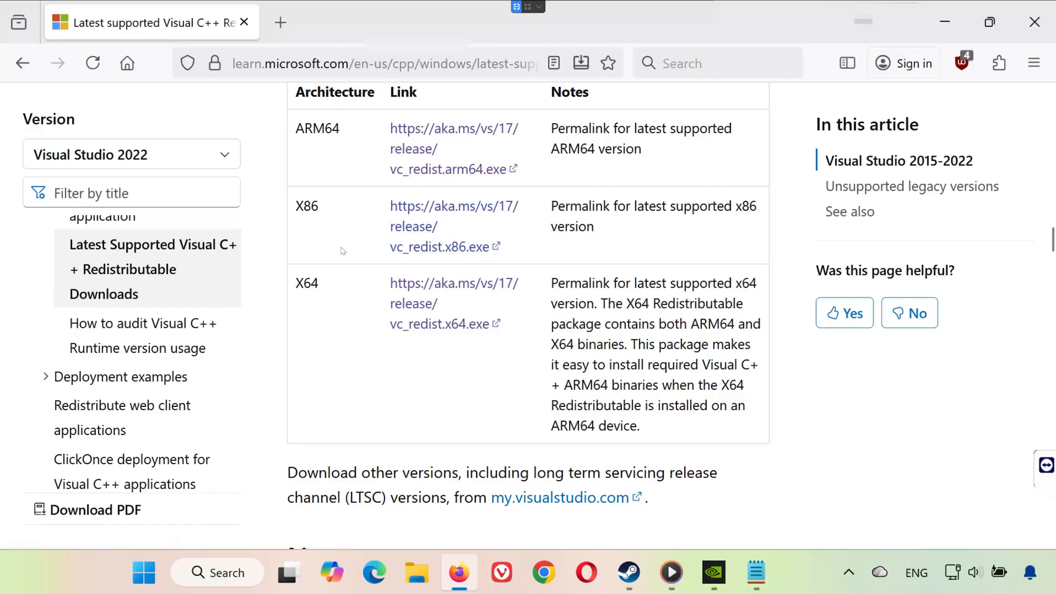
{"action": "left_click", "coordinate": [439, 247]}
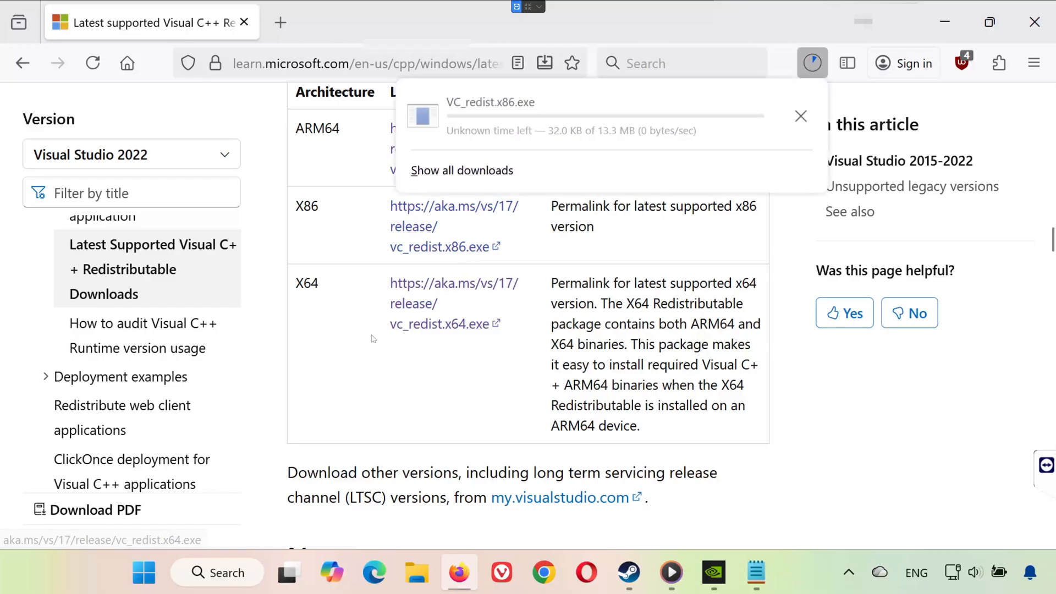
{"action": "left_click", "coordinate": [439, 324]}
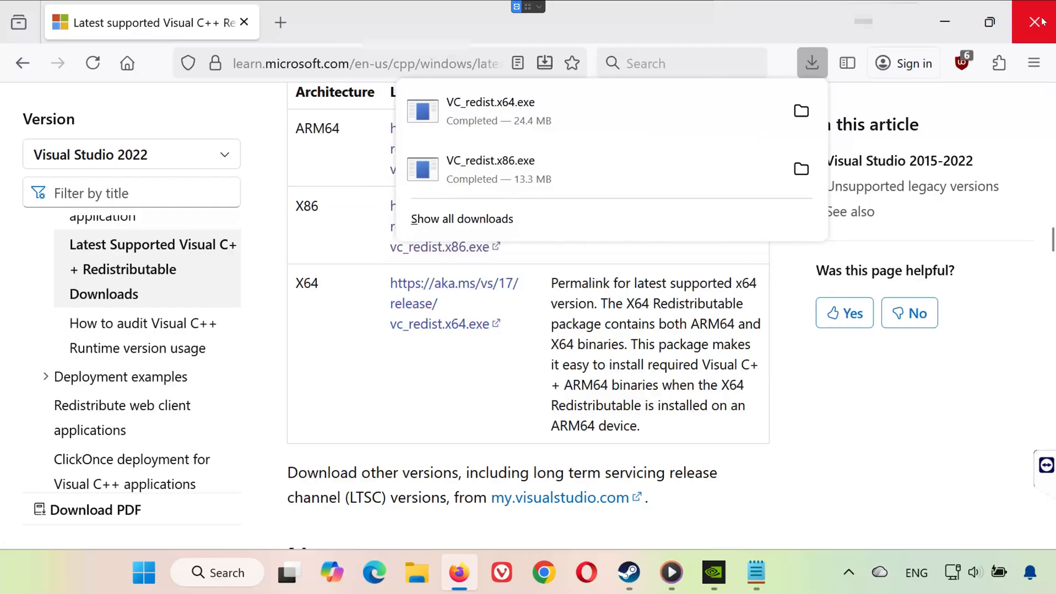
{"action": "left_click", "coordinate": [1039, 22]}
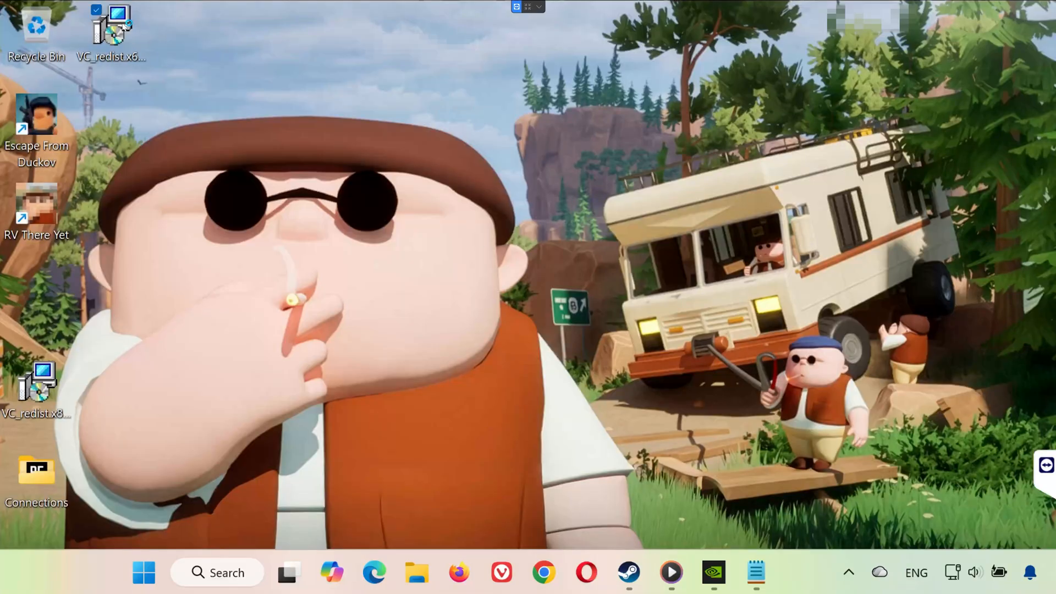
- Run the VC_redist installers from the desktop, installing the x86 package and allowing UAC
{"action": "double_click", "coordinate": [36, 384]}
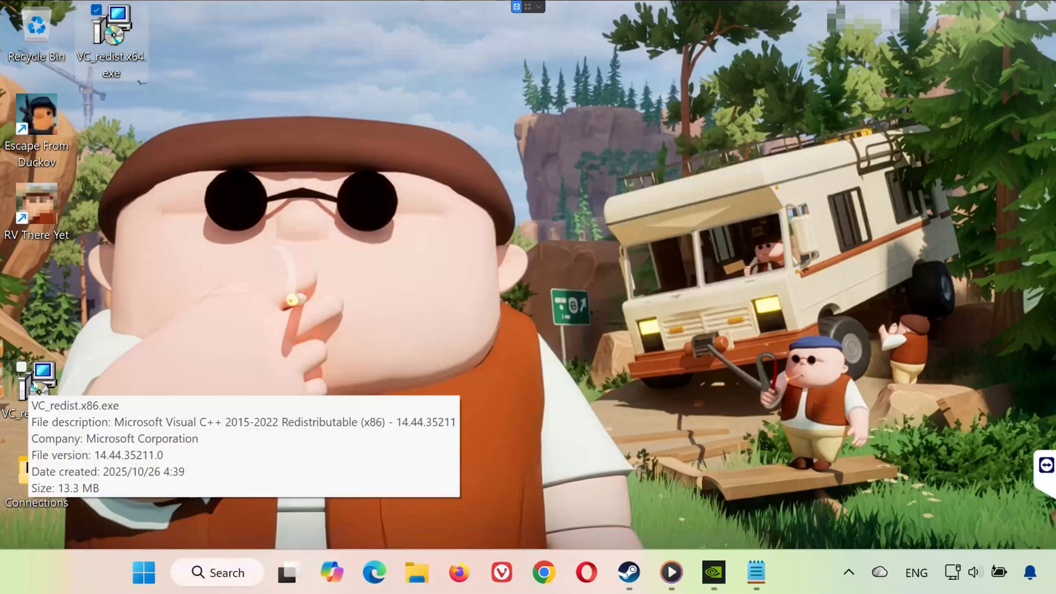
{"action": "double_click", "coordinate": [41, 384]}
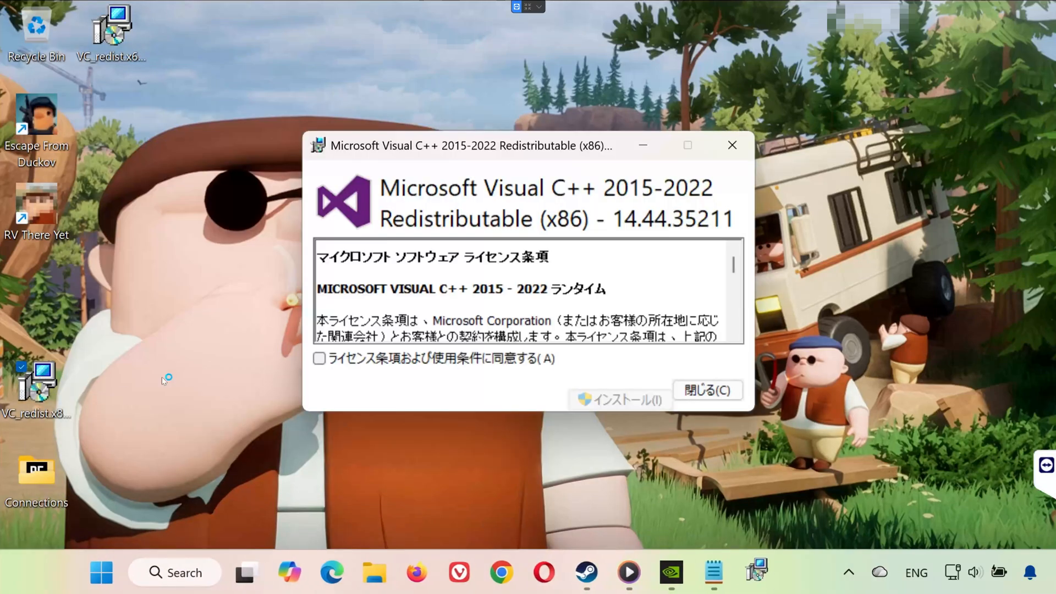
{"action": "left_click", "coordinate": [619, 400]}
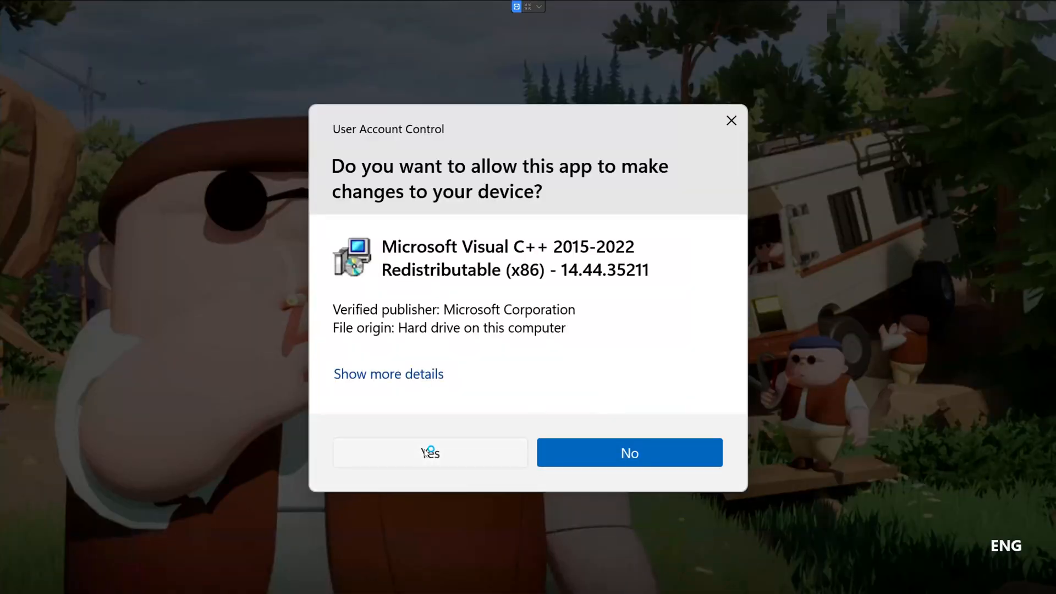
{"action": "left_click", "coordinate": [430, 452]}
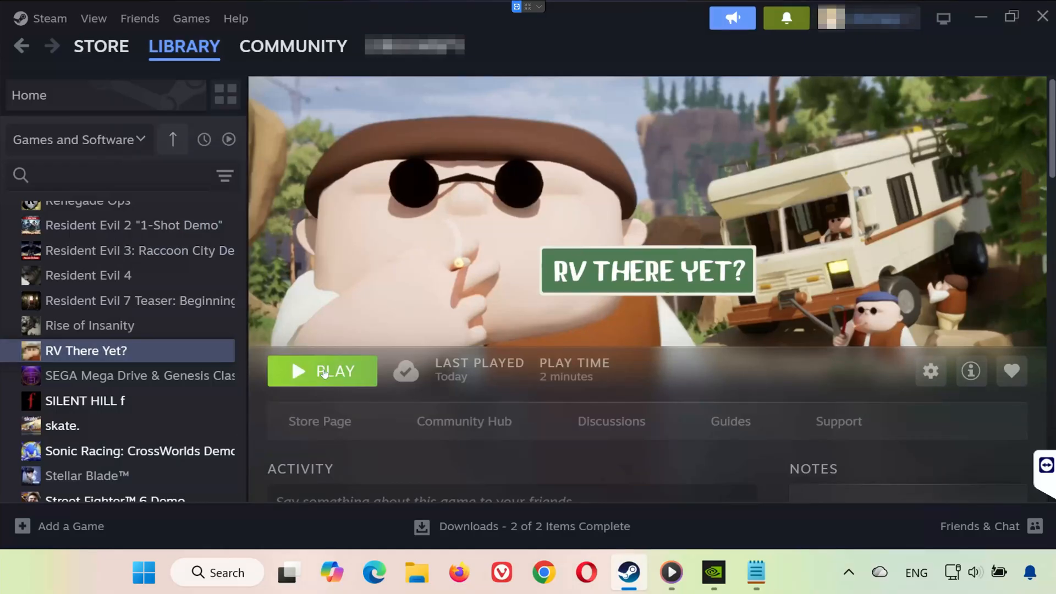
- Launch RV There Yet? from the Steam Library with the chosen launch option
{"action": "left_click", "coordinate": [322, 371]}
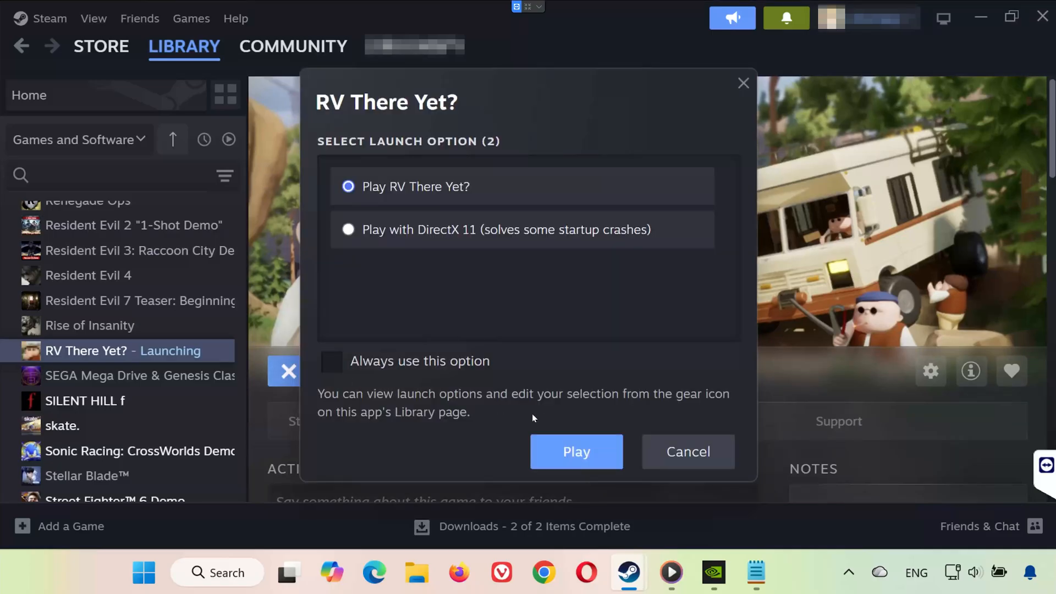
{"action": "left_click", "coordinate": [575, 451]}
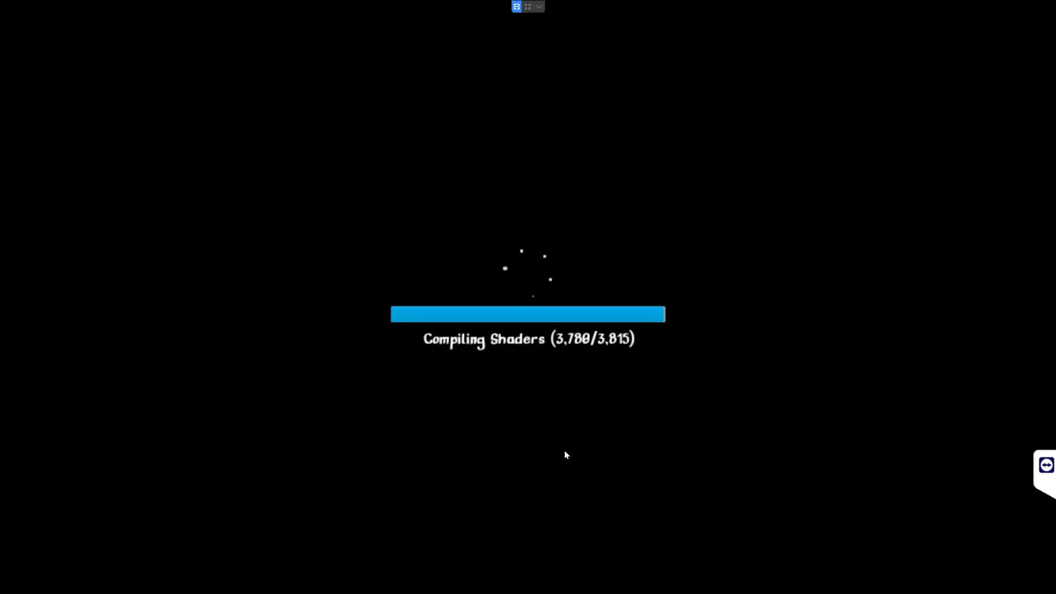